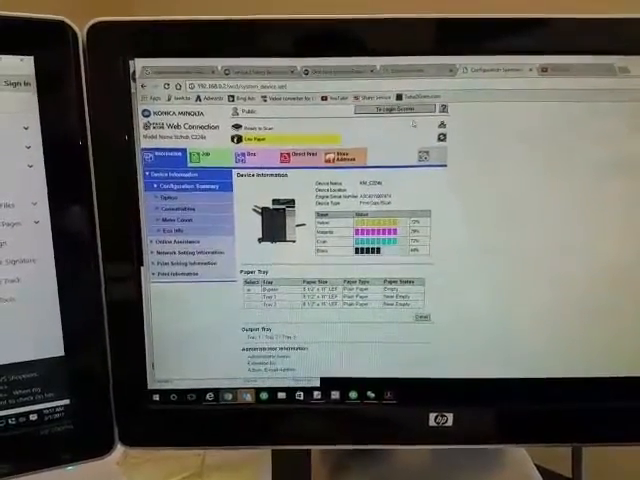
- Log out of the Device Information page and choose administrator sign-in on the login screen
{"action": "left_click", "coordinate": [380, 108]}
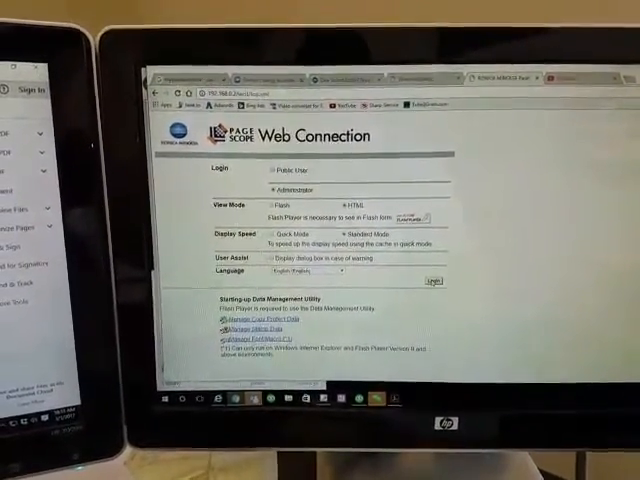
{"action": "left_click", "coordinate": [430, 280]}
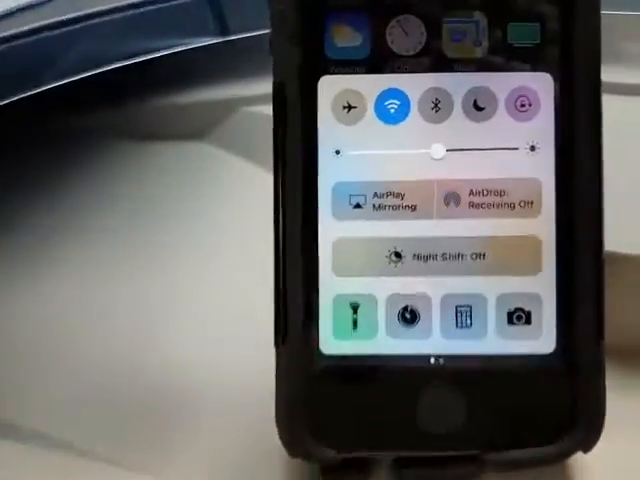
- Set AirDrop in Control Center to receive from Everyone
{"action": "left_click", "coordinate": [492, 198]}
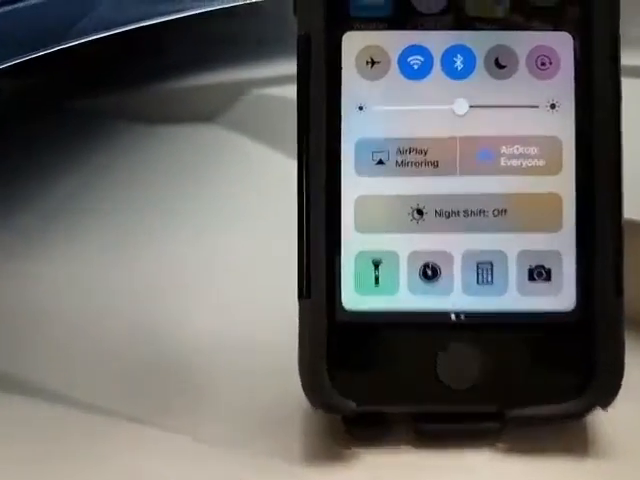